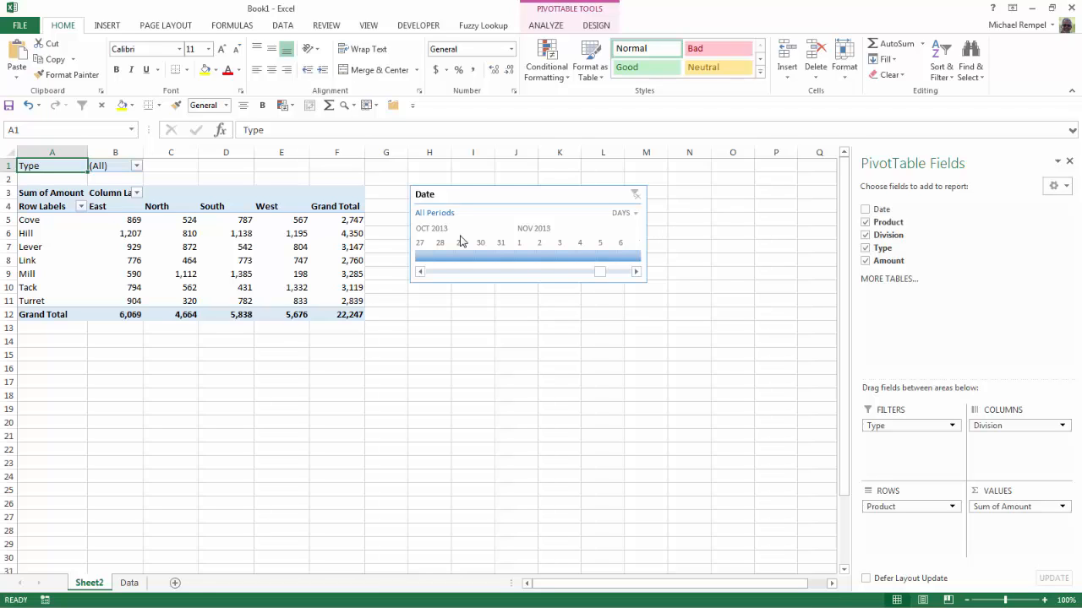
mouse_move(537, 406)
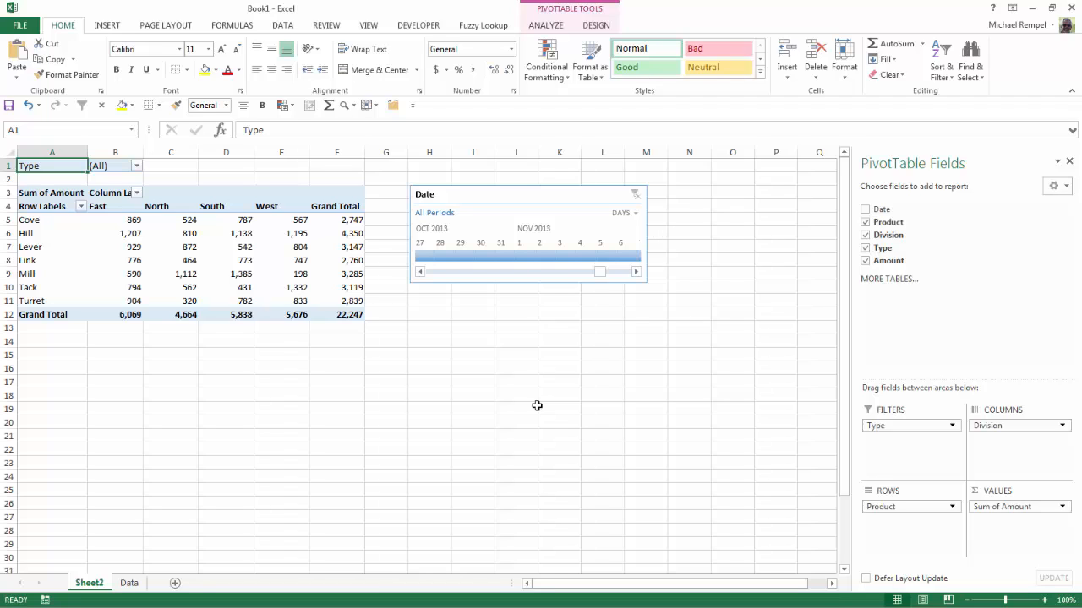
mouse_move(508, 316)
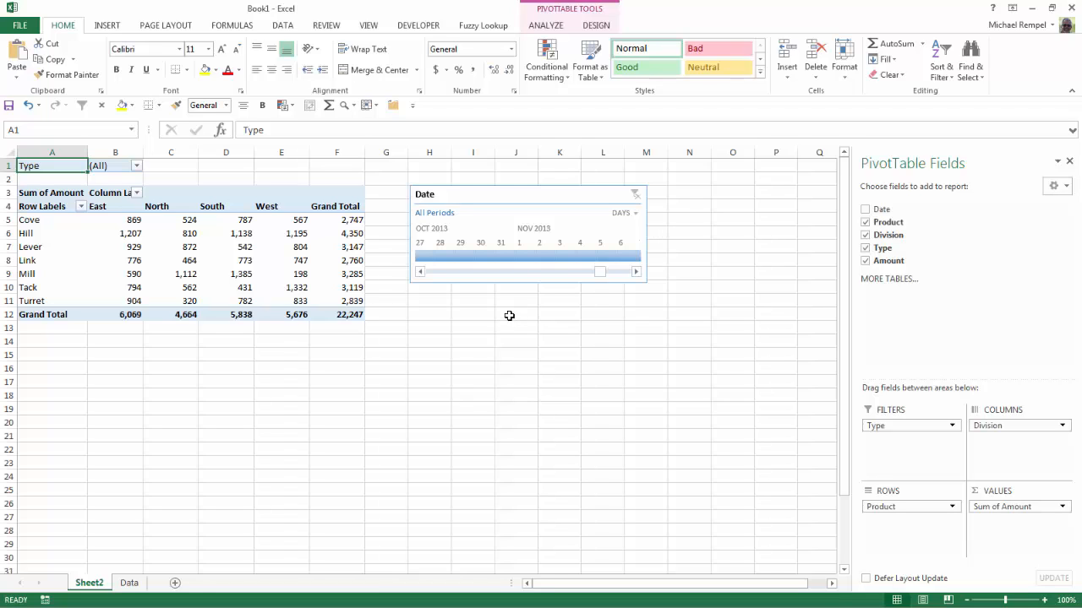
mouse_move(636, 222)
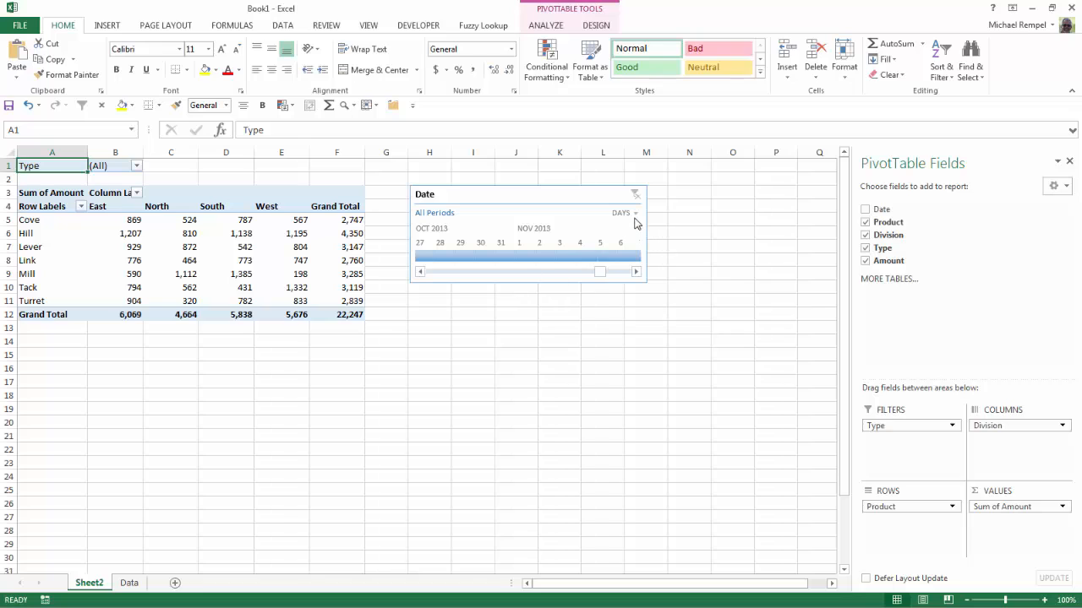
- Group the Date timeline by months and clear its date filter to show all periods
click(624, 212)
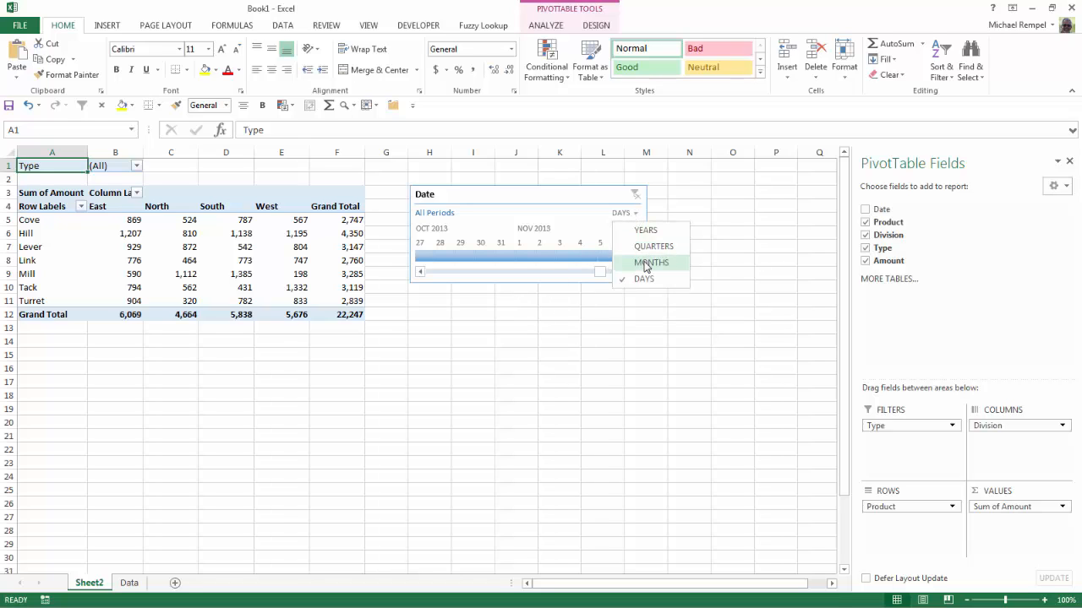
click(651, 262)
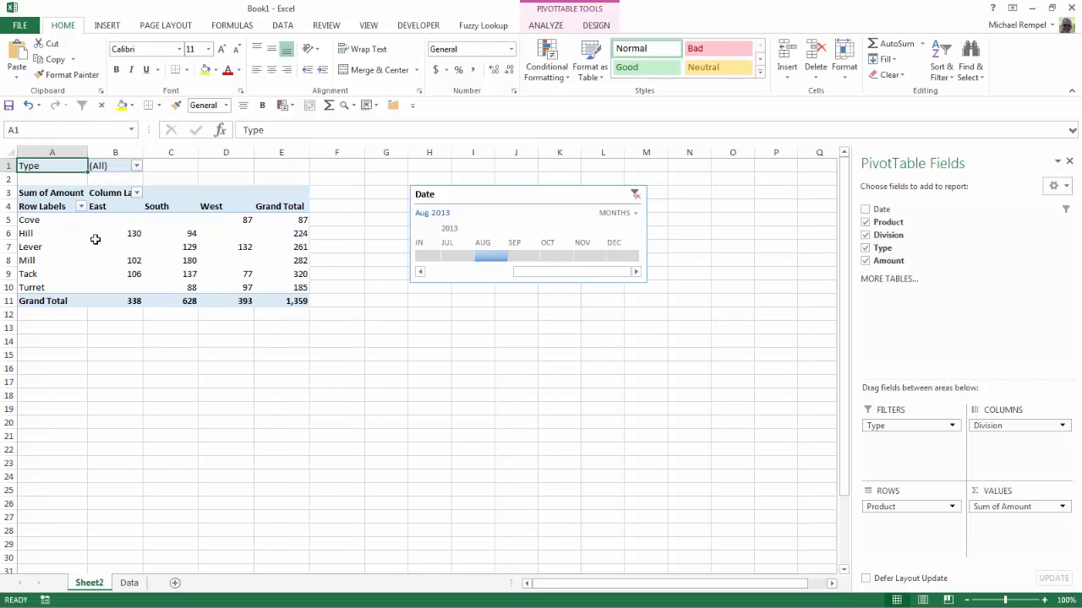
mouse_move(150, 294)
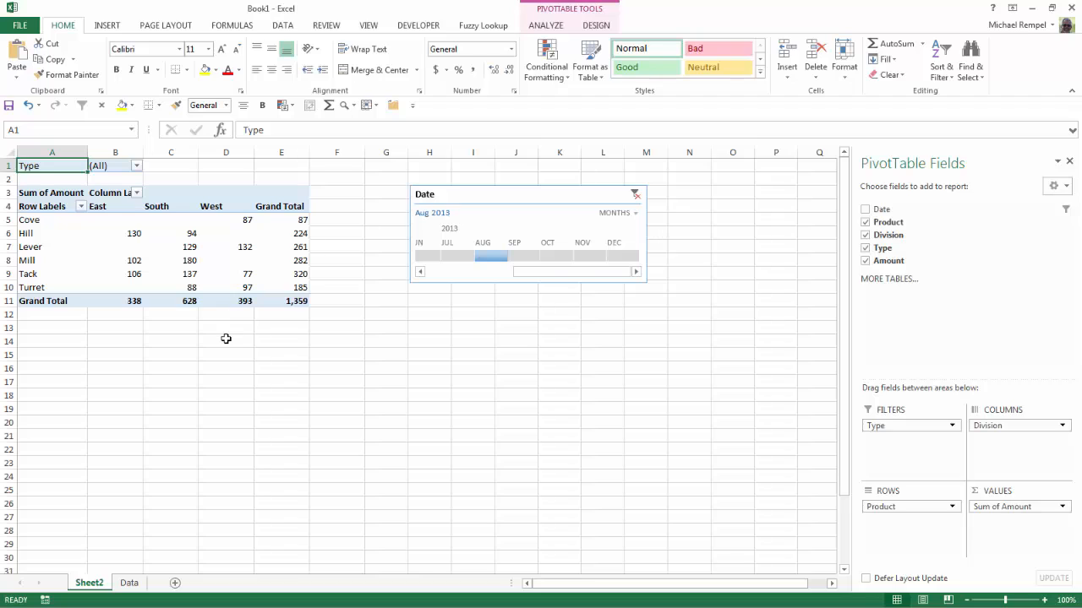
mouse_move(36, 219)
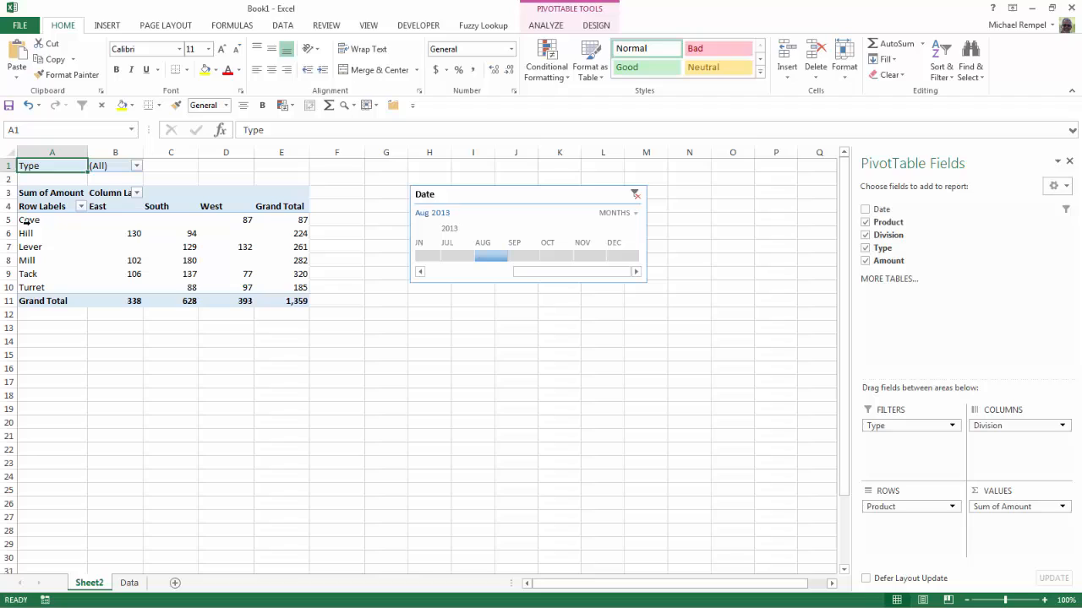
mouse_move(40, 274)
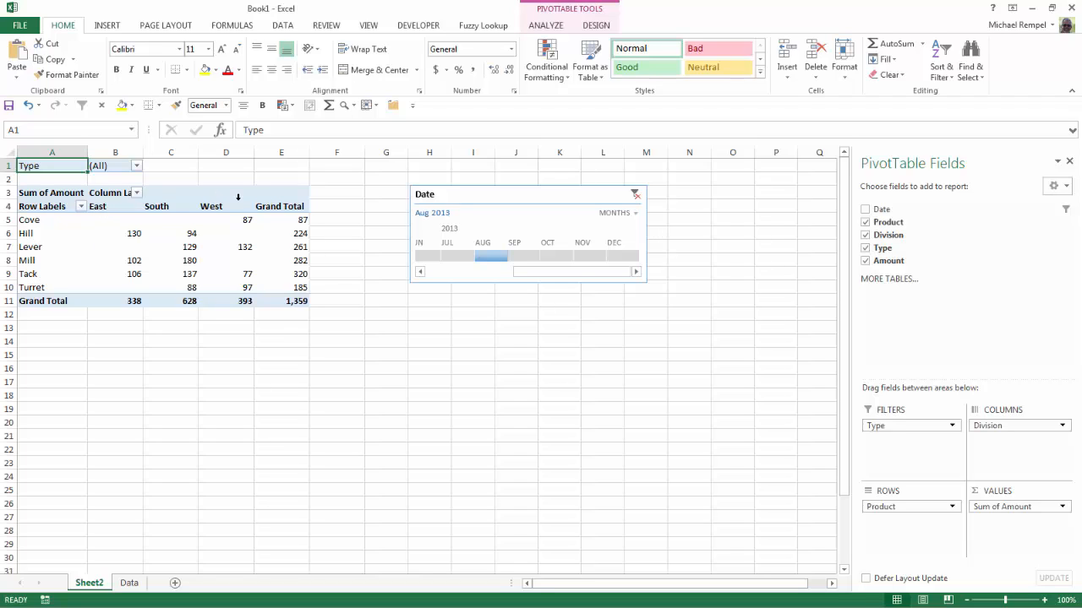
mouse_move(184, 256)
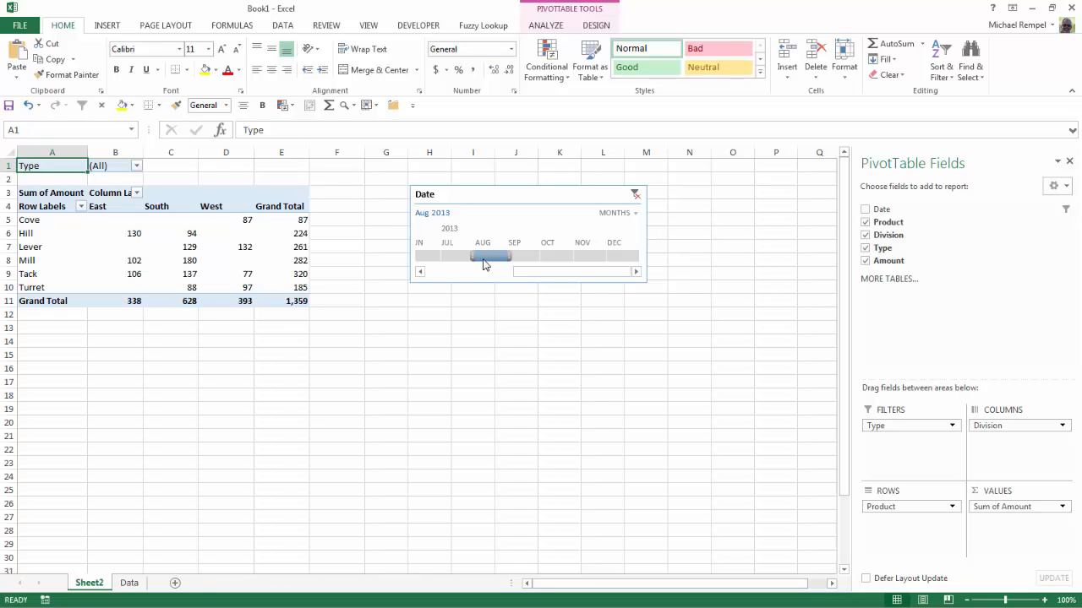
click(634, 194)
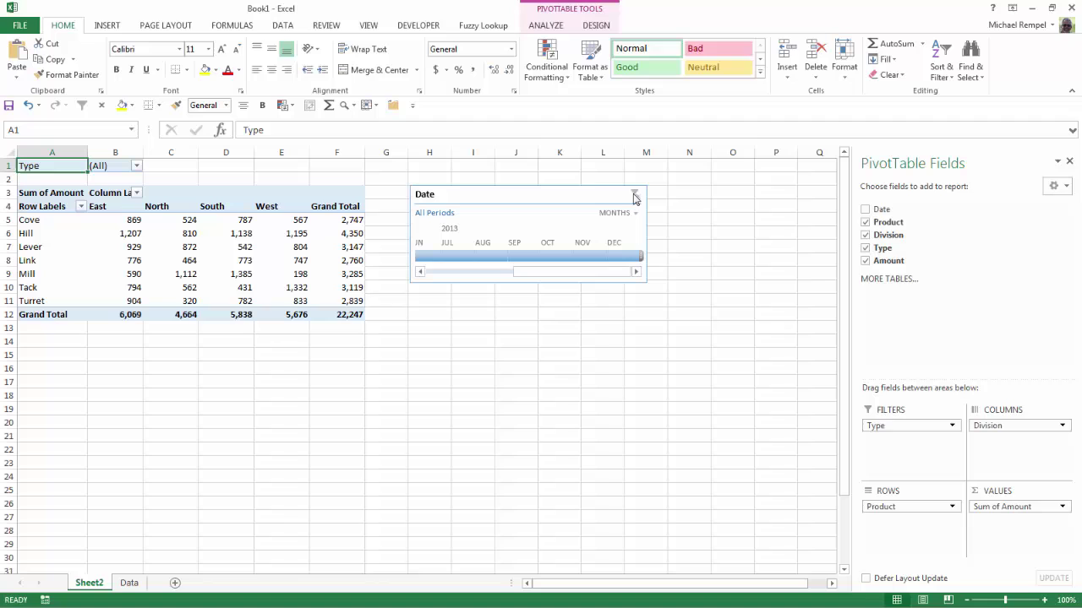
mouse_move(231, 368)
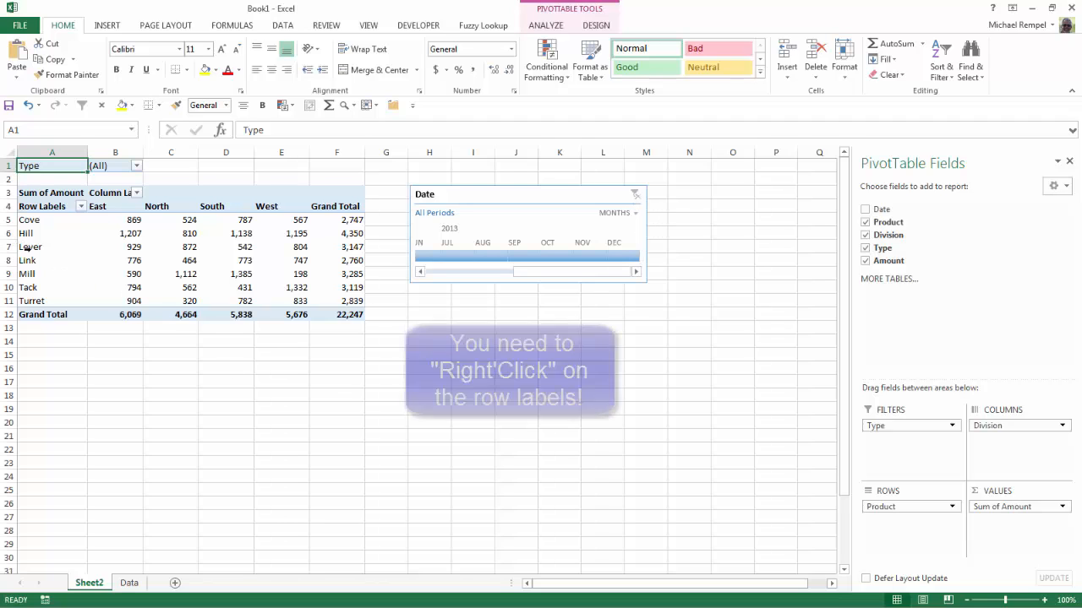
- Turn on 'Show items with no data' in the Product field settings
right_click(30, 246)
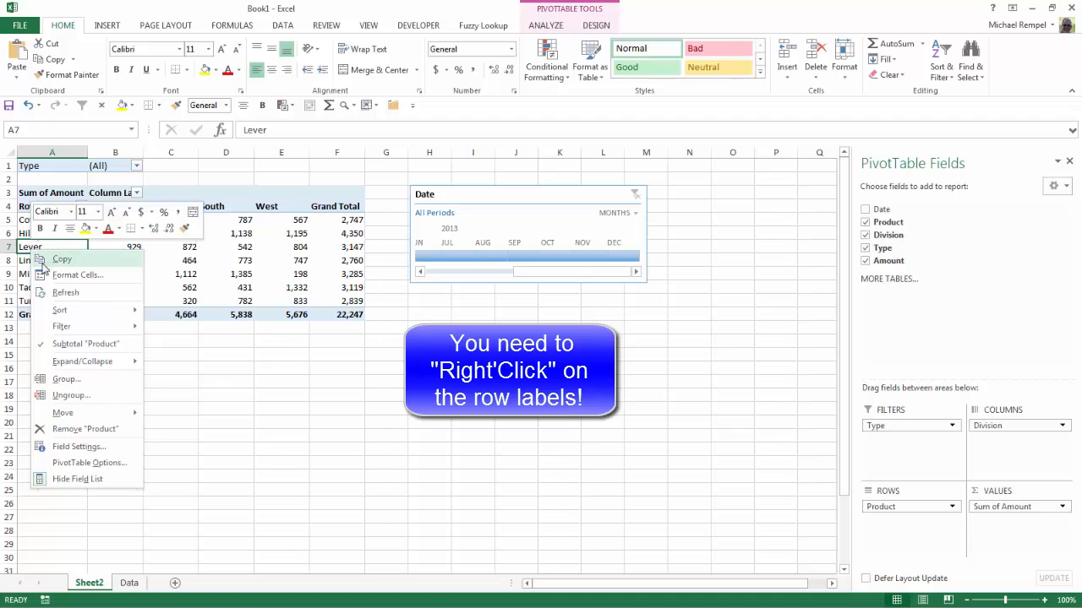
mouse_move(79, 446)
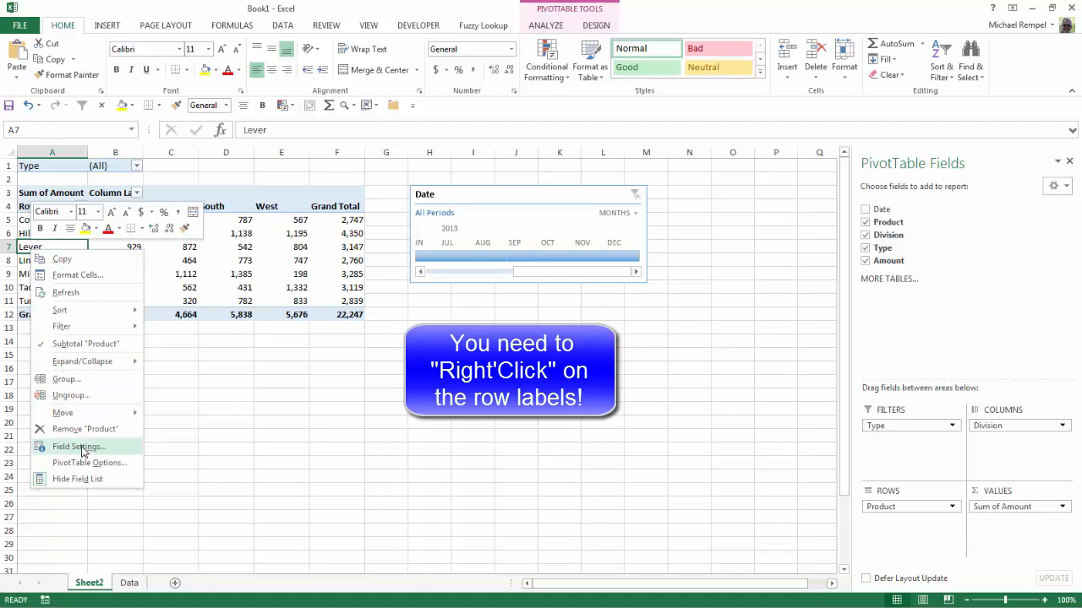
click(77, 446)
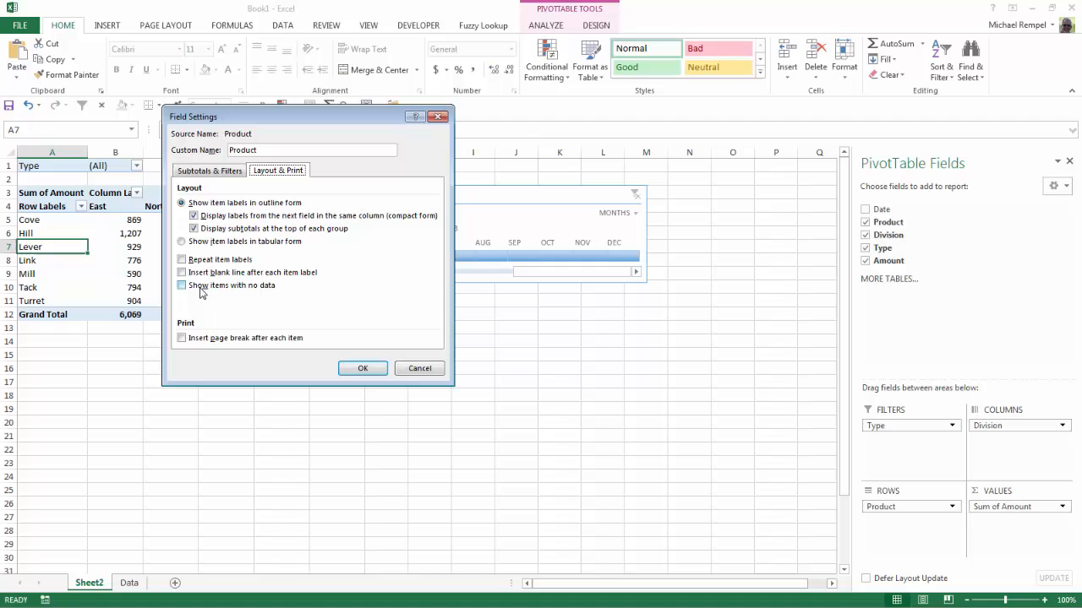
click(182, 285)
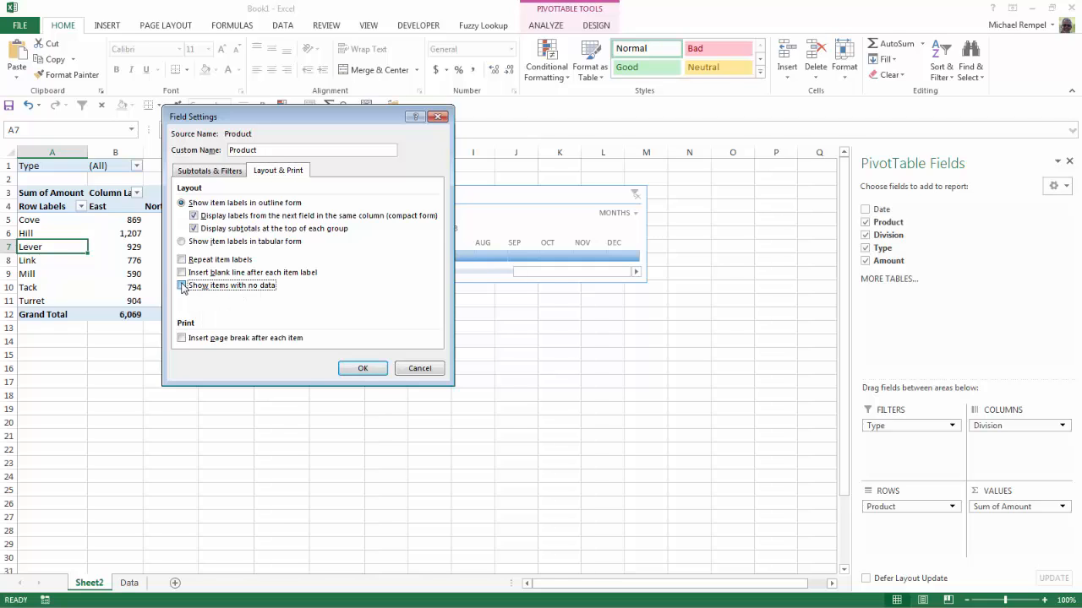
click(361, 368)
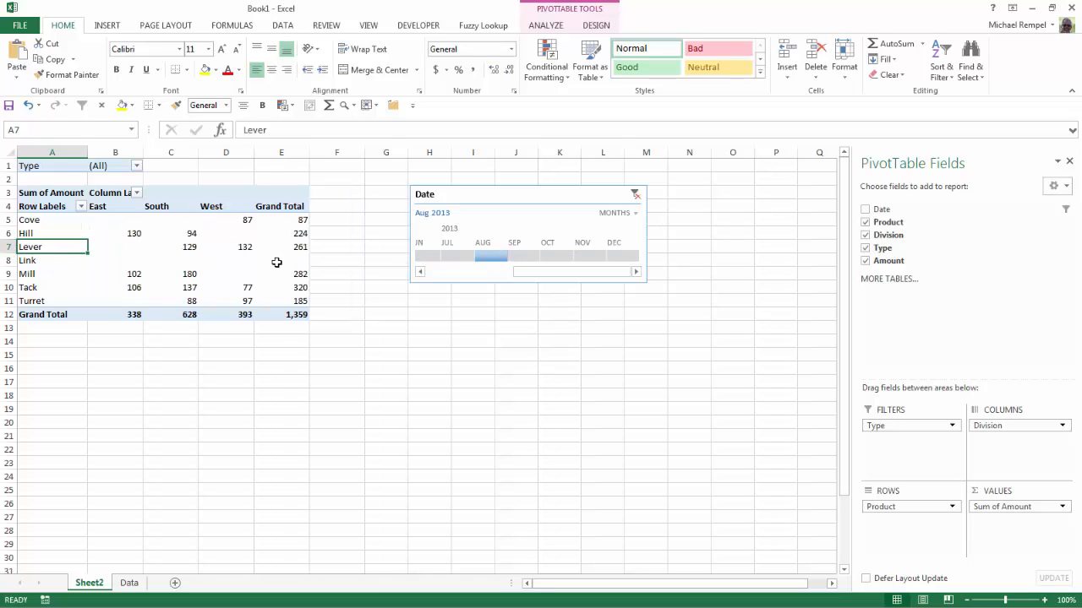
mouse_move(283, 265)
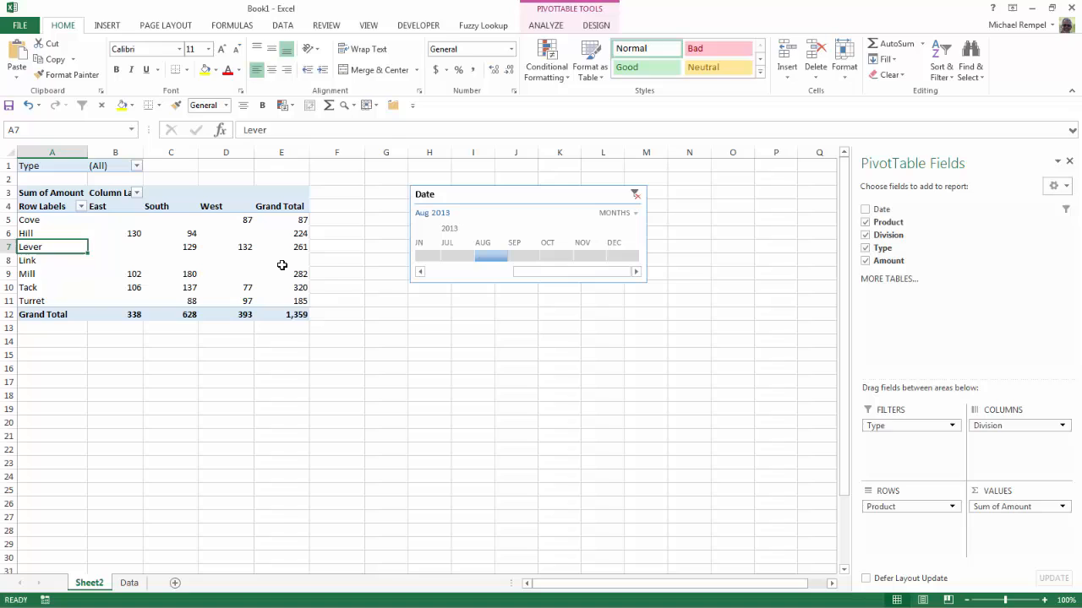
mouse_move(288, 267)
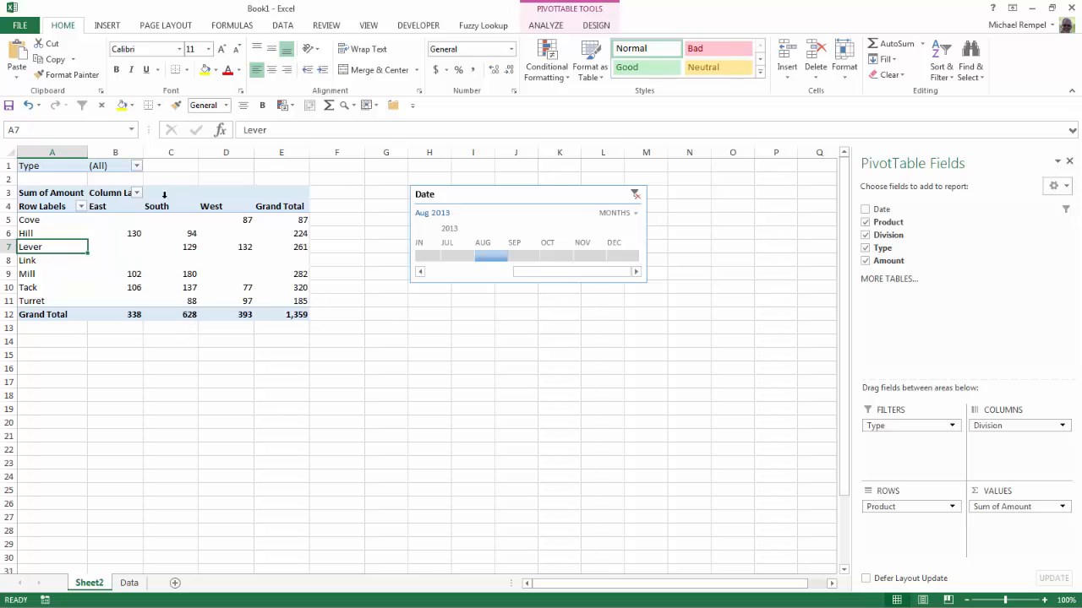
mouse_move(173, 254)
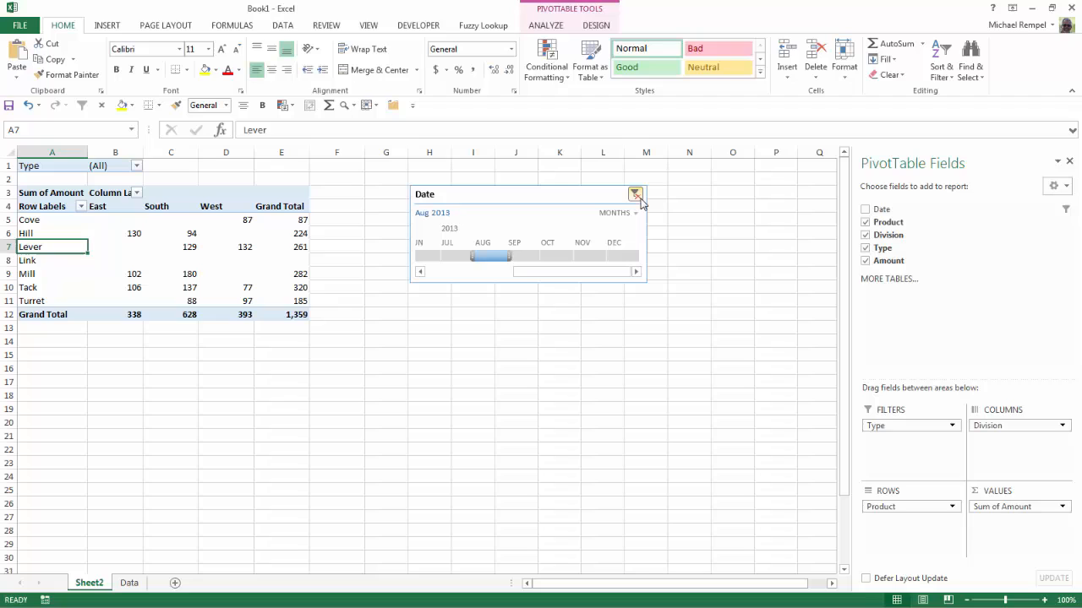
mouse_move(635, 194)
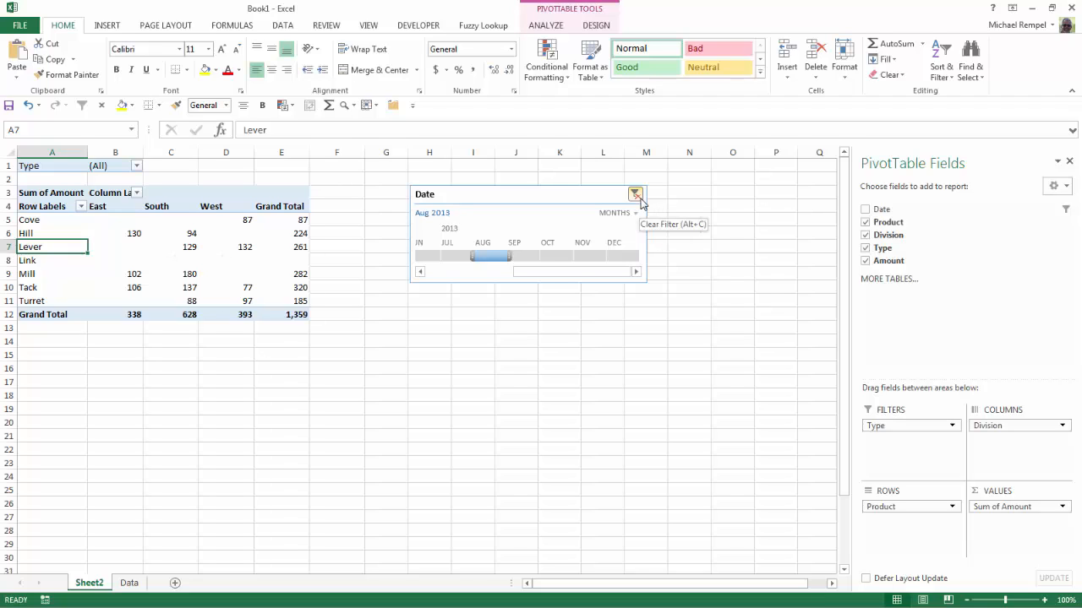
mouse_move(358, 244)
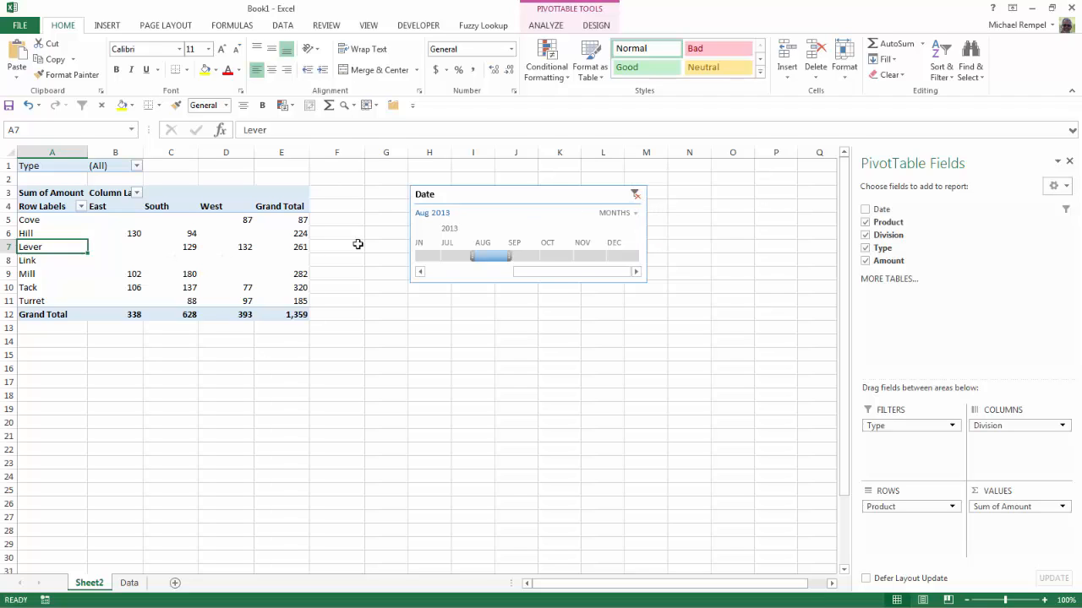
- Enable 'Show items with no data' on the Division field's Layout & Print settings
right_click(156, 207)
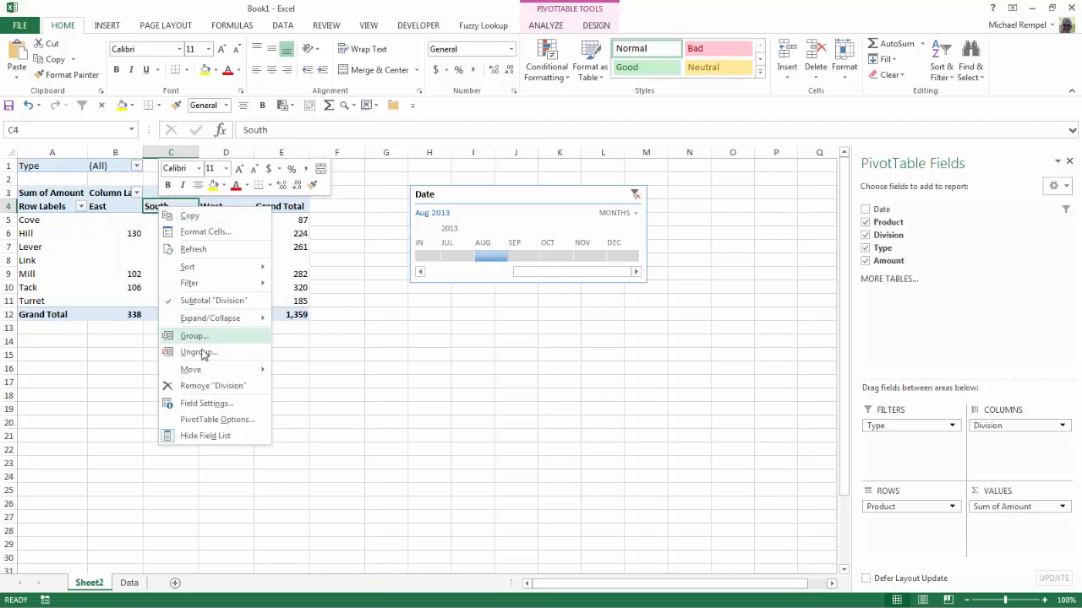
click(206, 403)
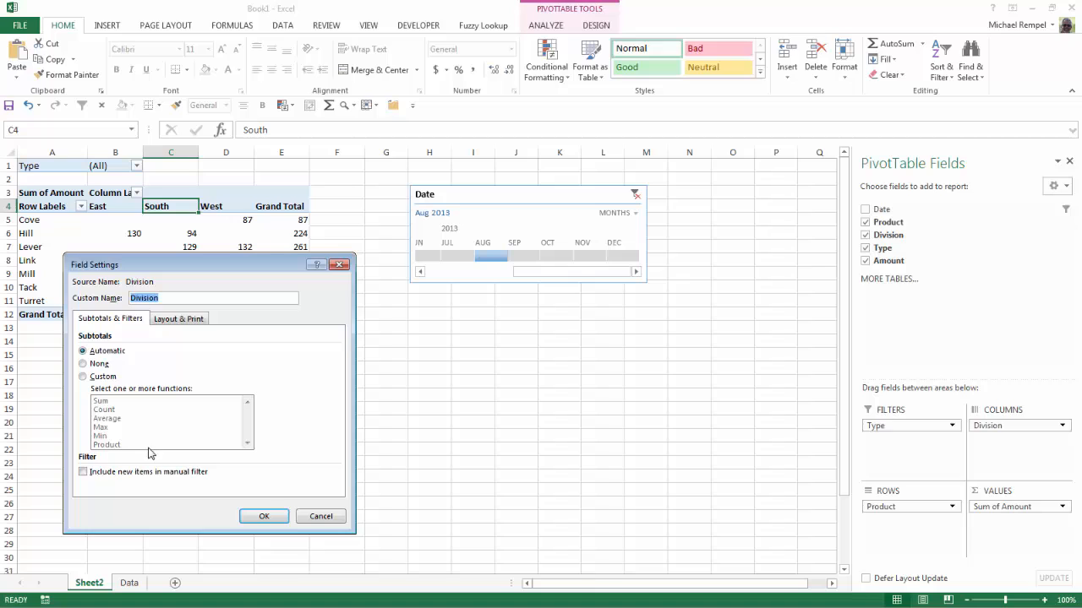
click(178, 319)
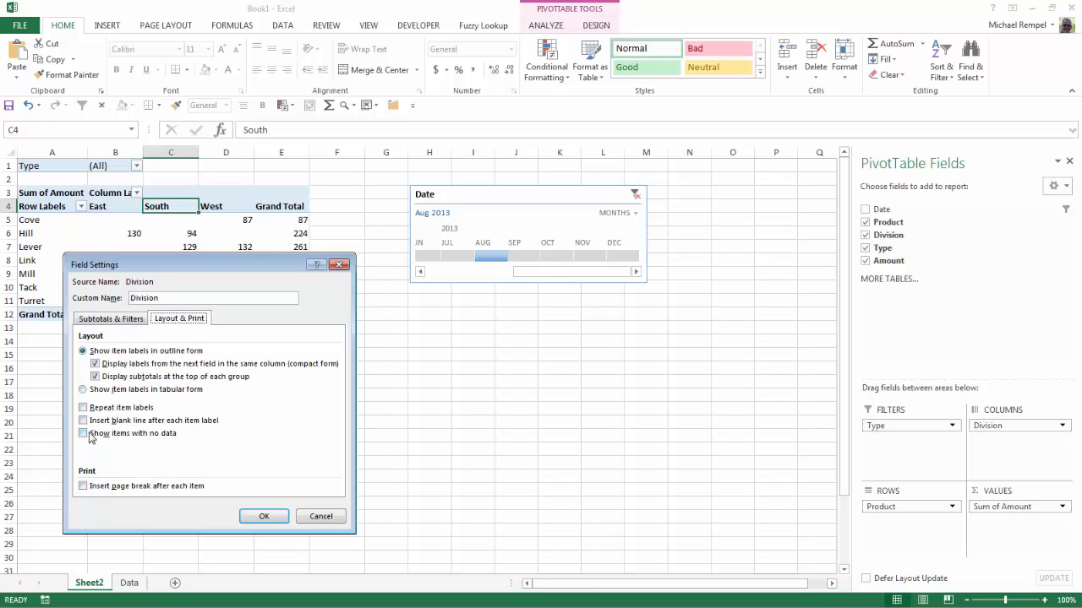
click(82, 434)
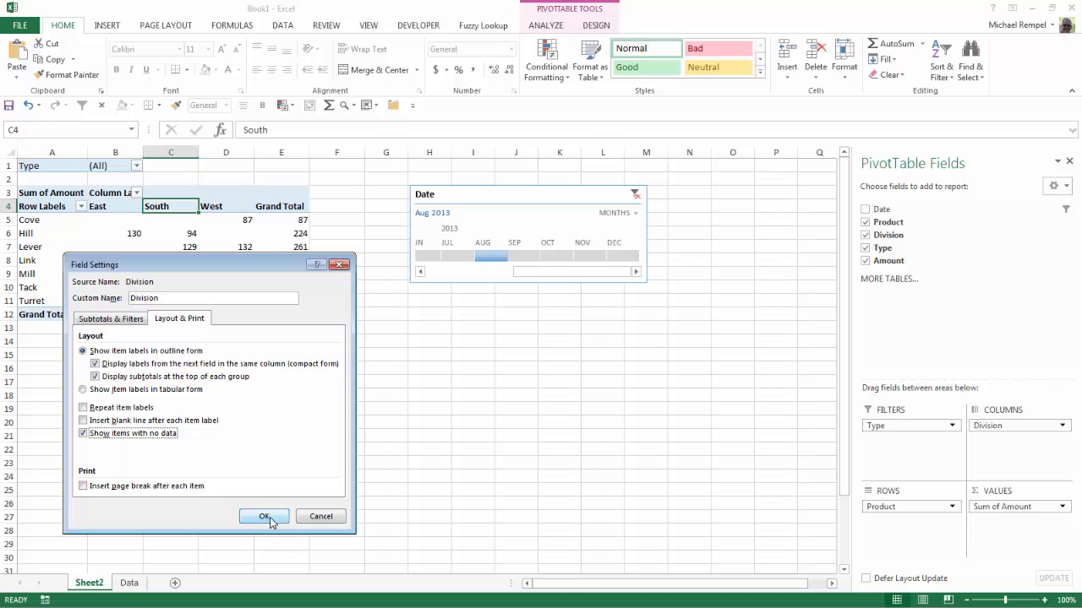
click(264, 516)
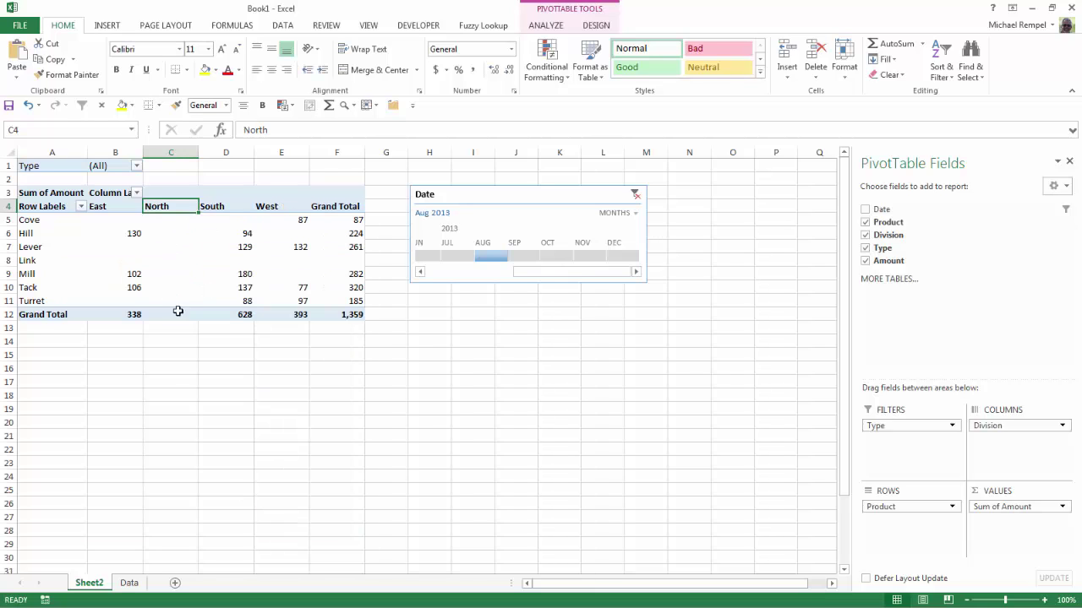
mouse_move(177, 316)
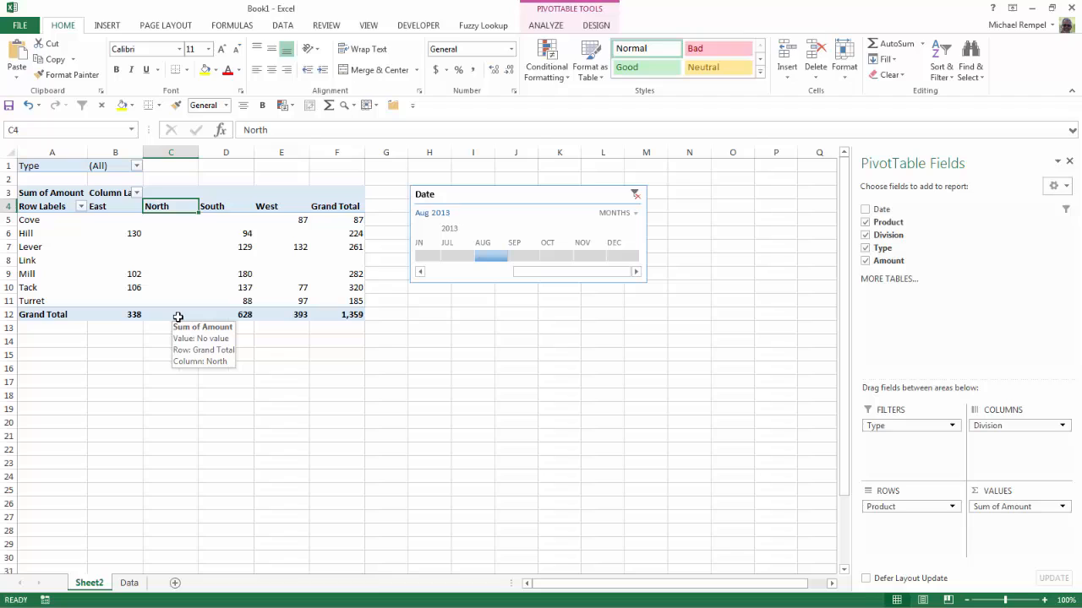